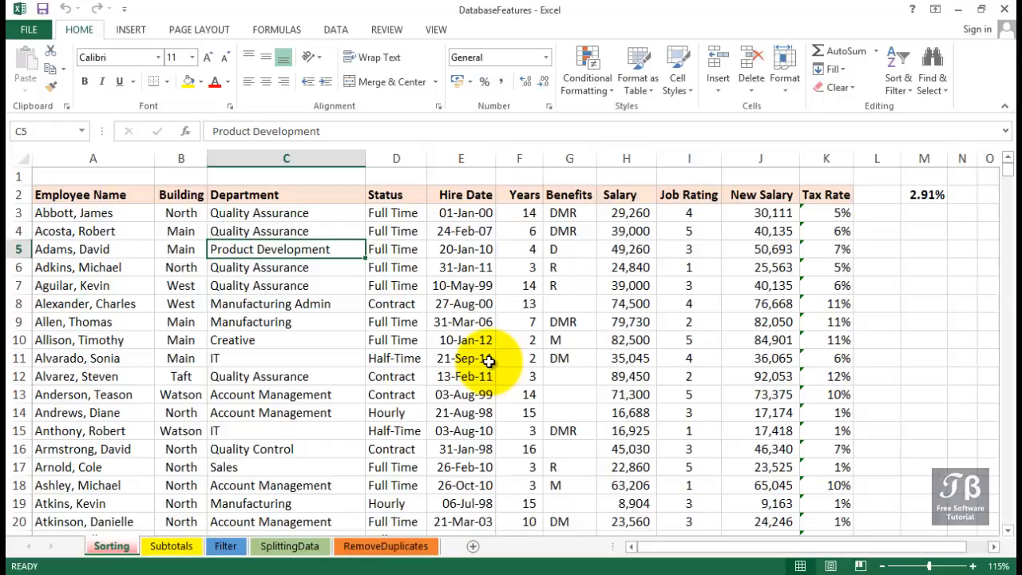
{"action": "mouse_move", "coordinate": [472, 358]}
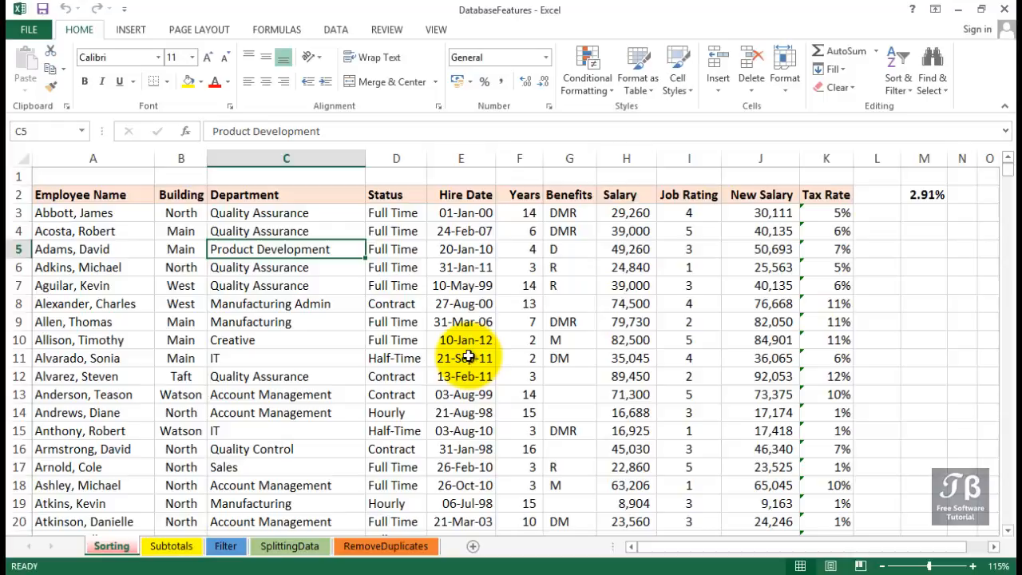
Browse the employee table, pointing out a record, the Salary heading and a salary value
{"action": "scroll", "scroll_direction": "down", "scroll_amount": 3}
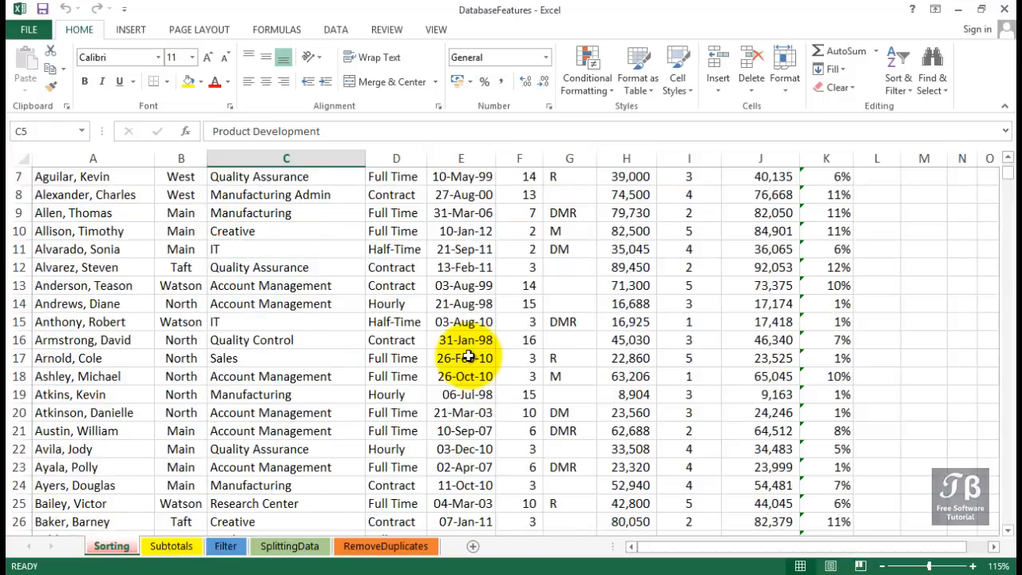
{"action": "scroll", "scroll_direction": "down", "scroll_amount": 3}
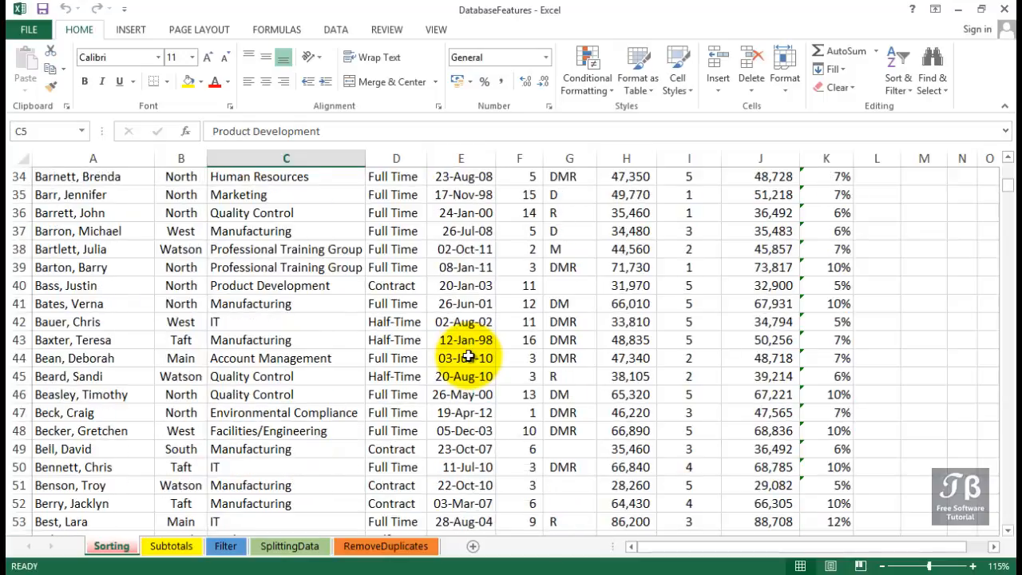
{"action": "scroll", "scroll_direction": "up", "scroll_amount": 3}
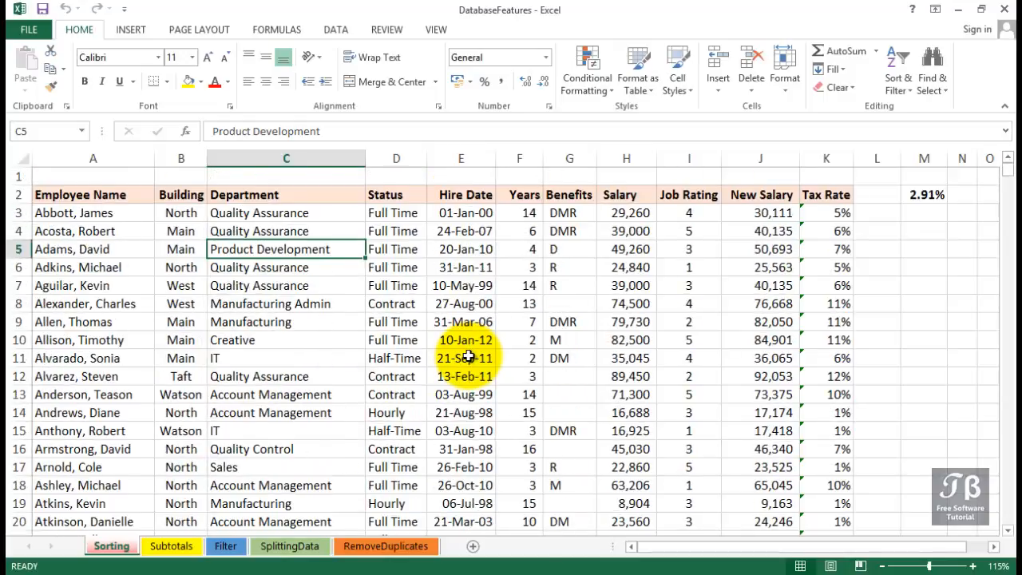
{"action": "left_click", "coordinate": [93, 158]}
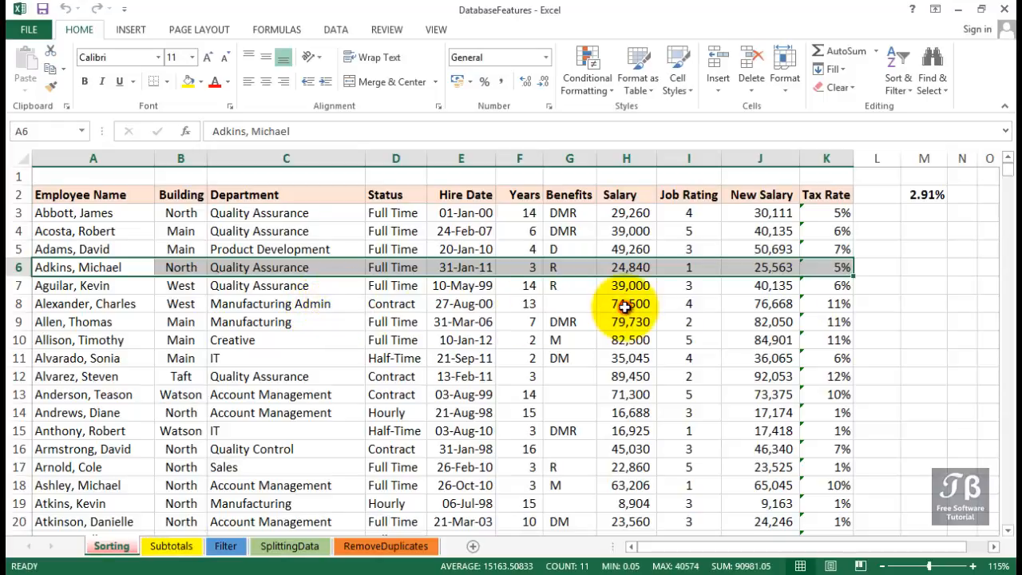
{"action": "left_click", "coordinate": [626, 303]}
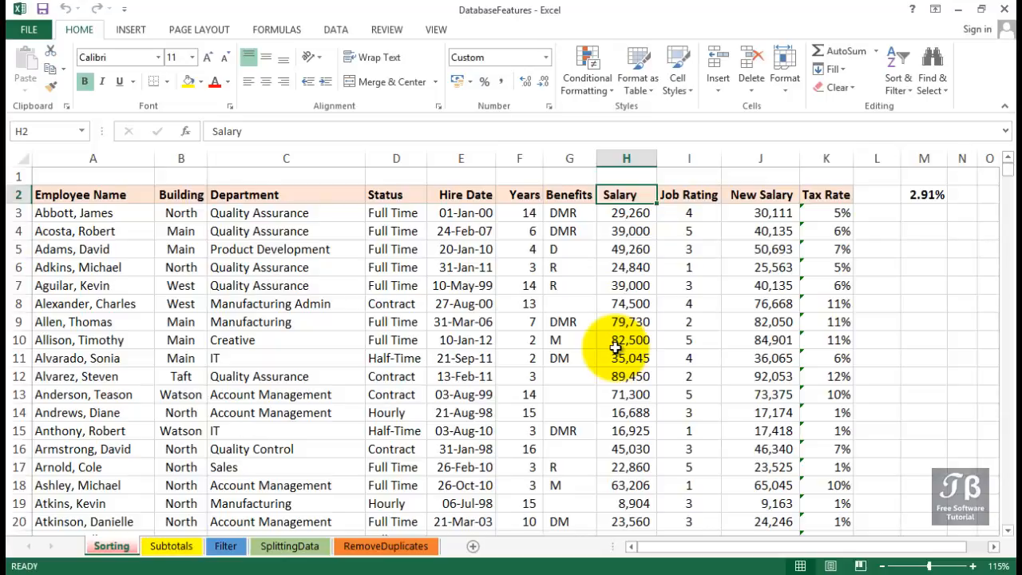
{"action": "scroll", "scroll_direction": "down", "scroll_amount": 3}
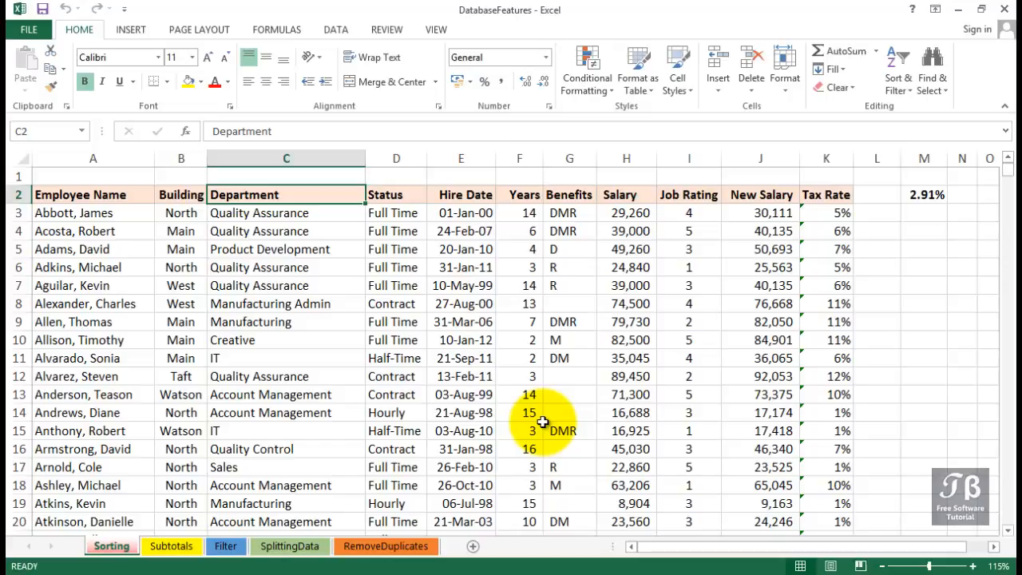
{"action": "left_click", "coordinate": [80, 194]}
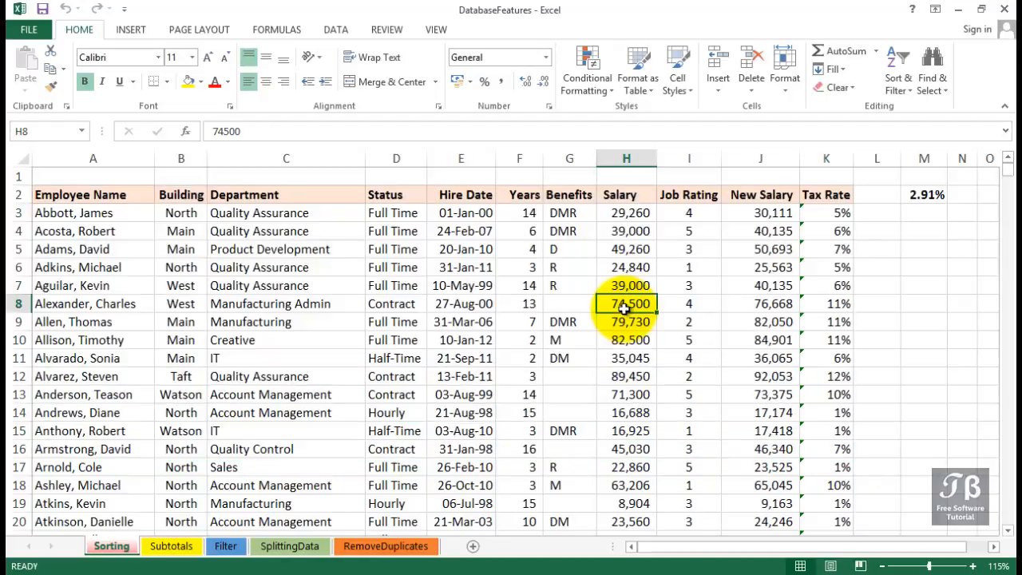
Select a cell inside the employee data and switch to the Data tools
{"action": "scroll", "scroll_direction": "down", "scroll_amount": 3}
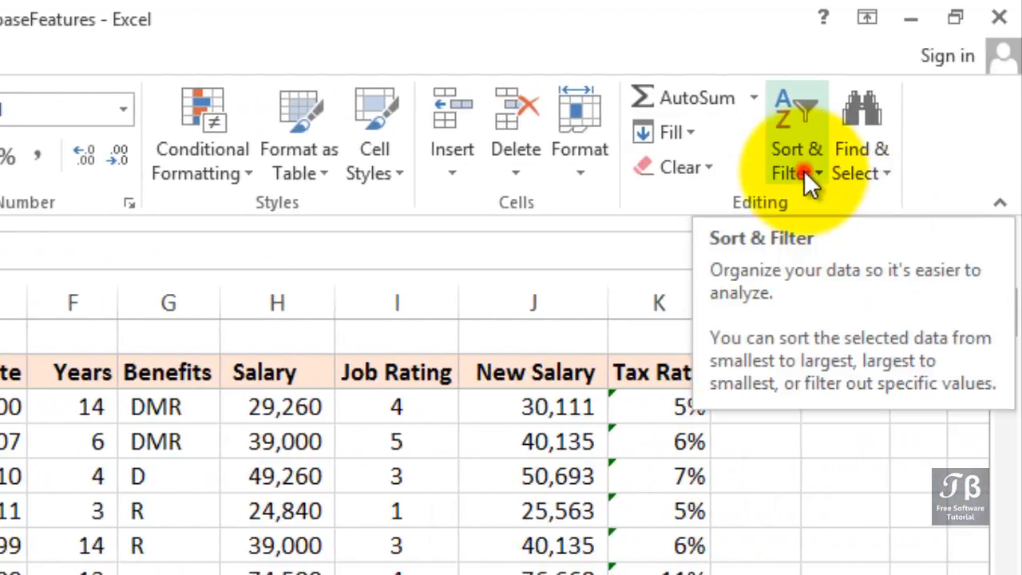
{"action": "left_click", "coordinate": [796, 160]}
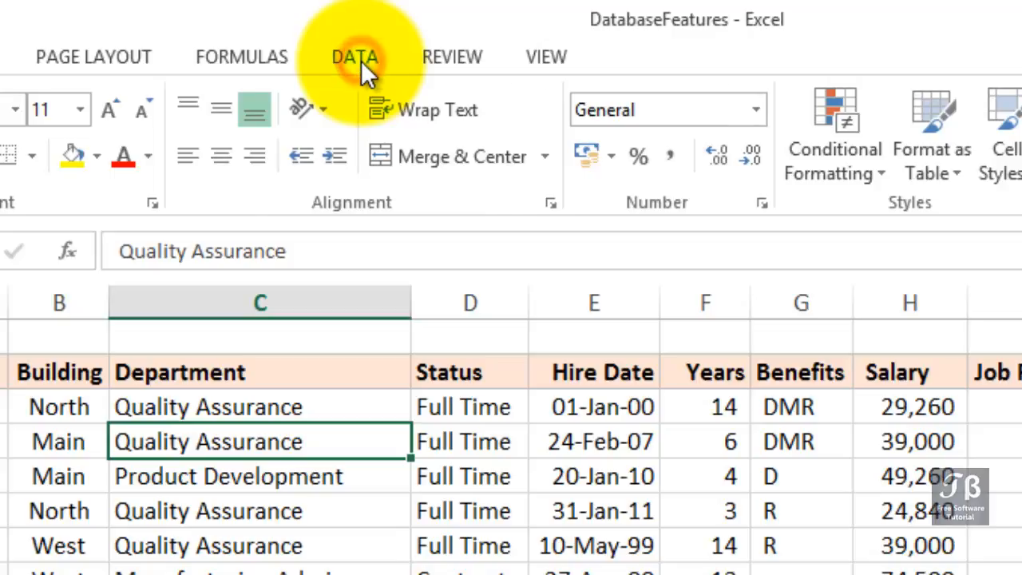
{"action": "left_click", "coordinate": [355, 56]}
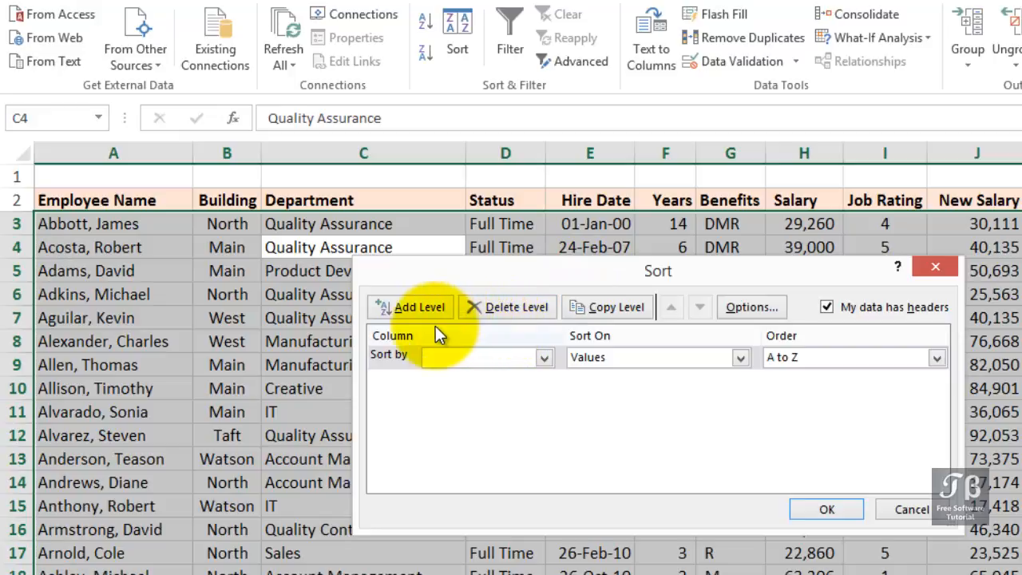
{"action": "mouse_move", "coordinate": [403, 369]}
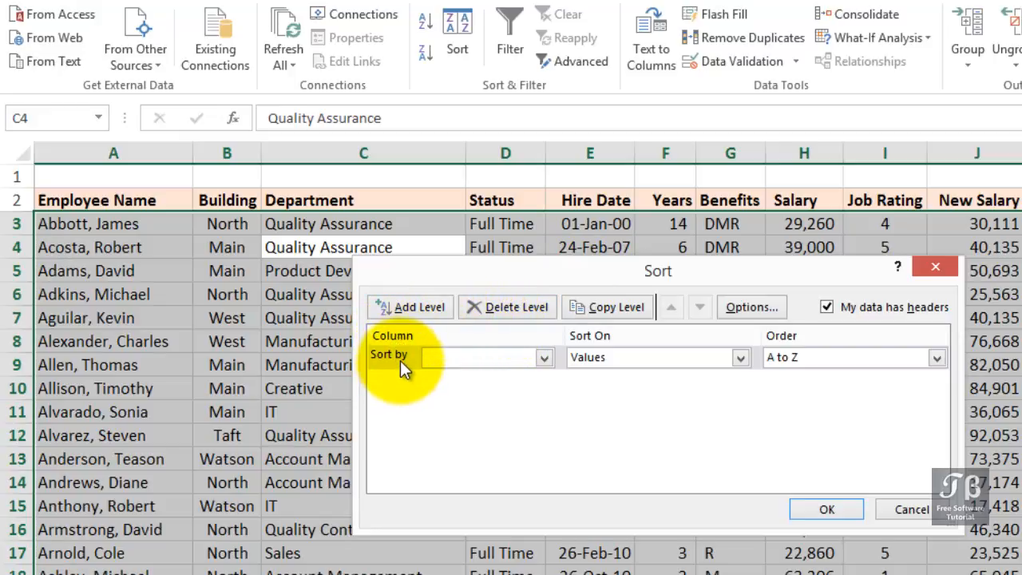
{"action": "left_click", "coordinate": [545, 357]}
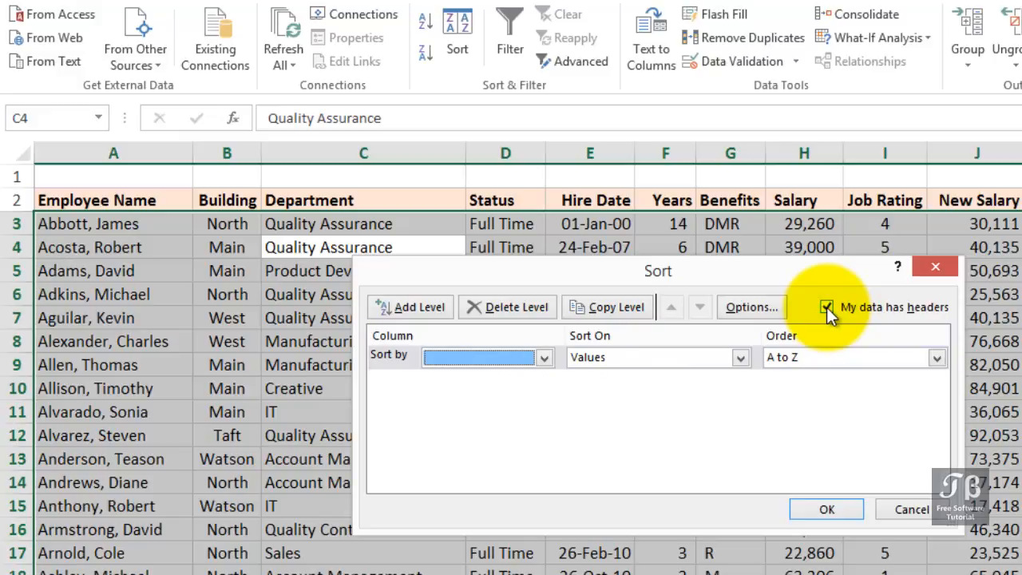
{"action": "left_click", "coordinate": [827, 307]}
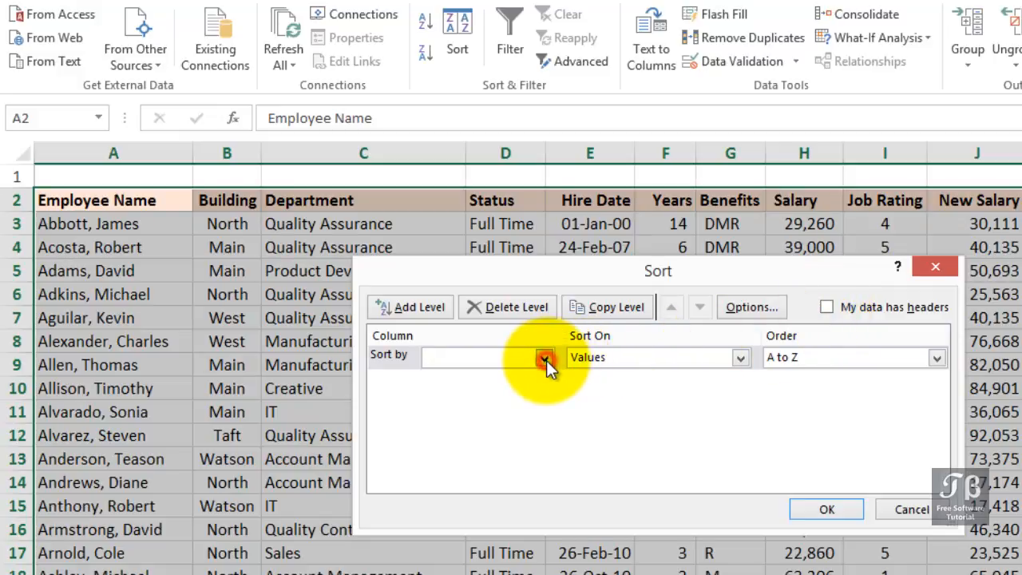
{"action": "left_click", "coordinate": [545, 357]}
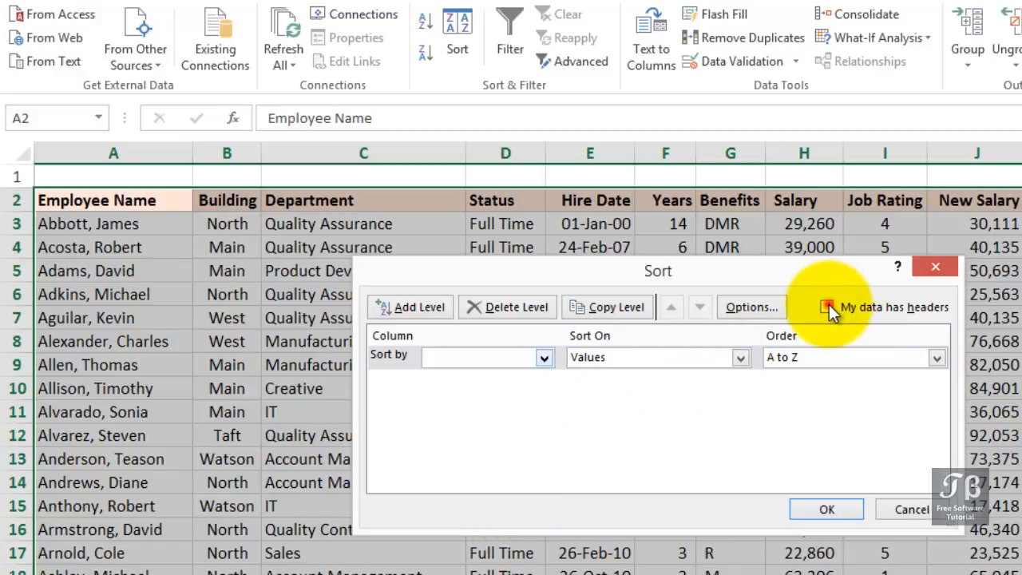
{"action": "left_click", "coordinate": [827, 307]}
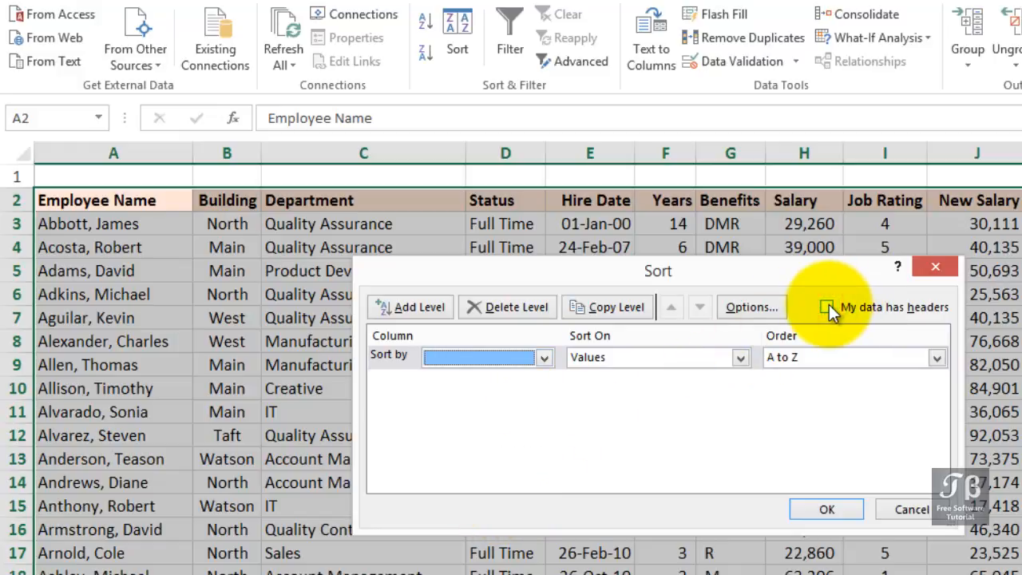
{"action": "left_click", "coordinate": [826, 306]}
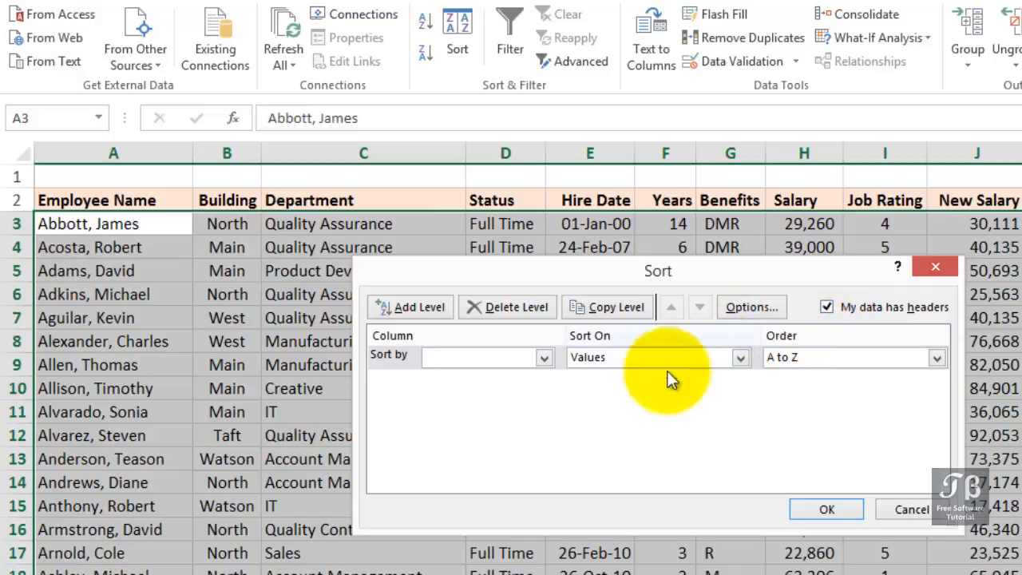
Set Department as the first sort level and add a second level
{"action": "left_click", "coordinate": [544, 357]}
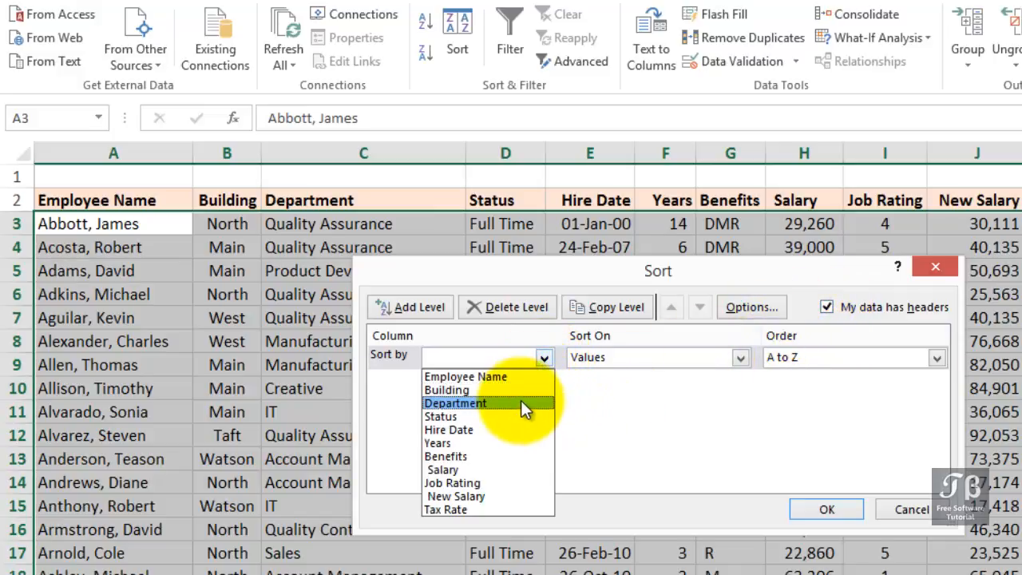
{"action": "left_click", "coordinate": [455, 403]}
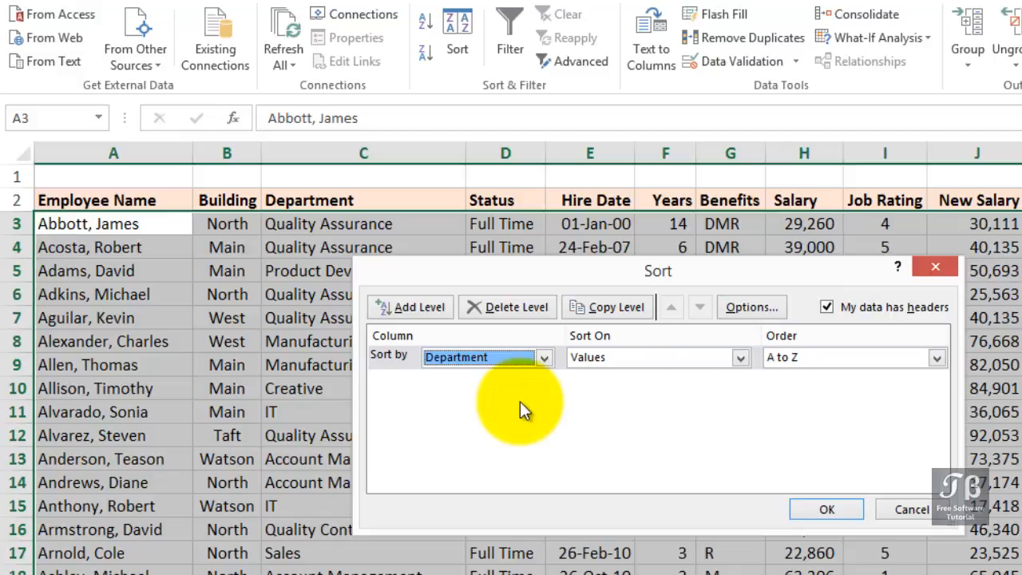
{"action": "mouse_move", "coordinate": [559, 275]}
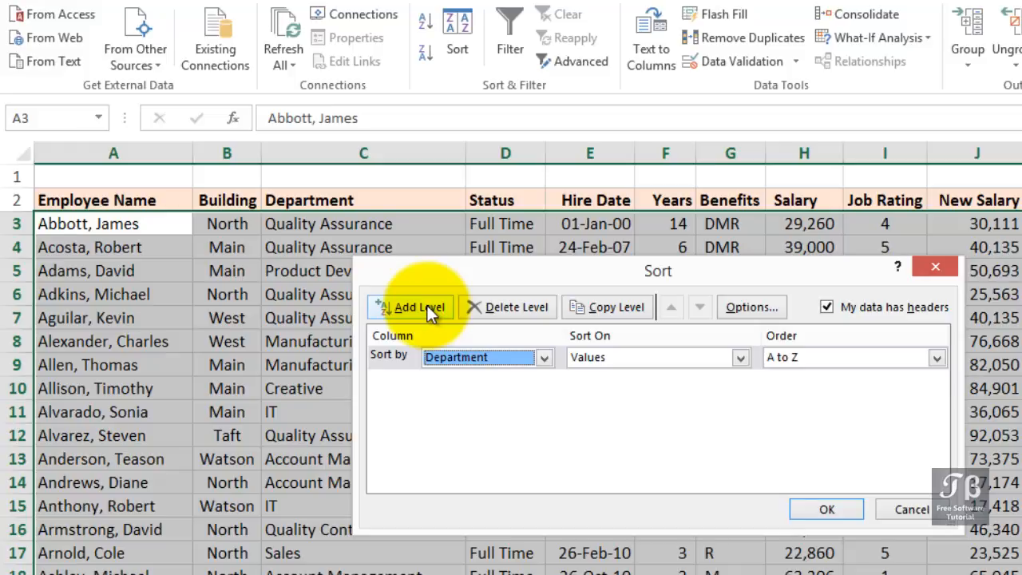
{"action": "left_click", "coordinate": [410, 307]}
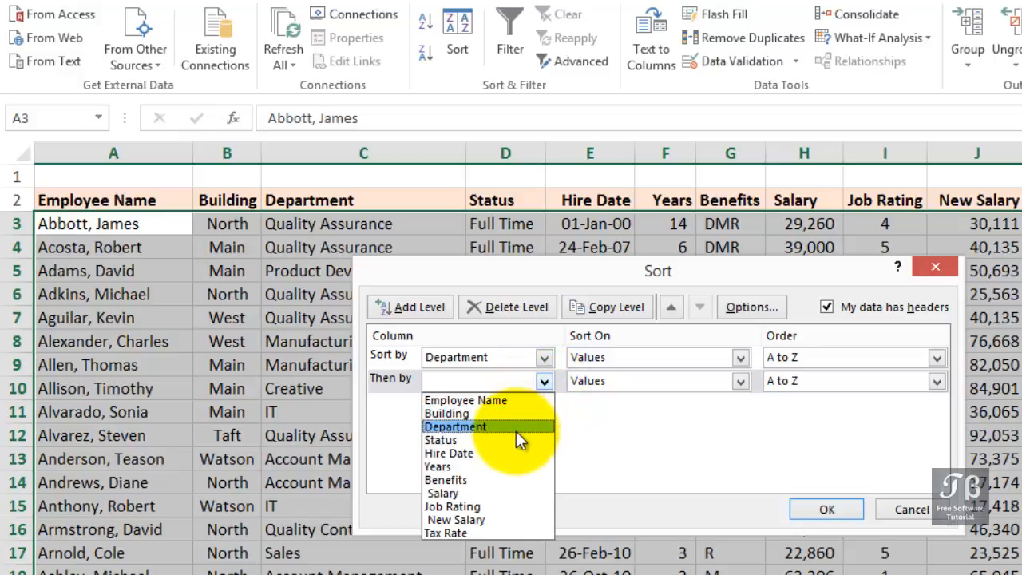
Make Status the second sort key and add a third level sorting by Years
{"action": "left_click", "coordinate": [441, 439]}
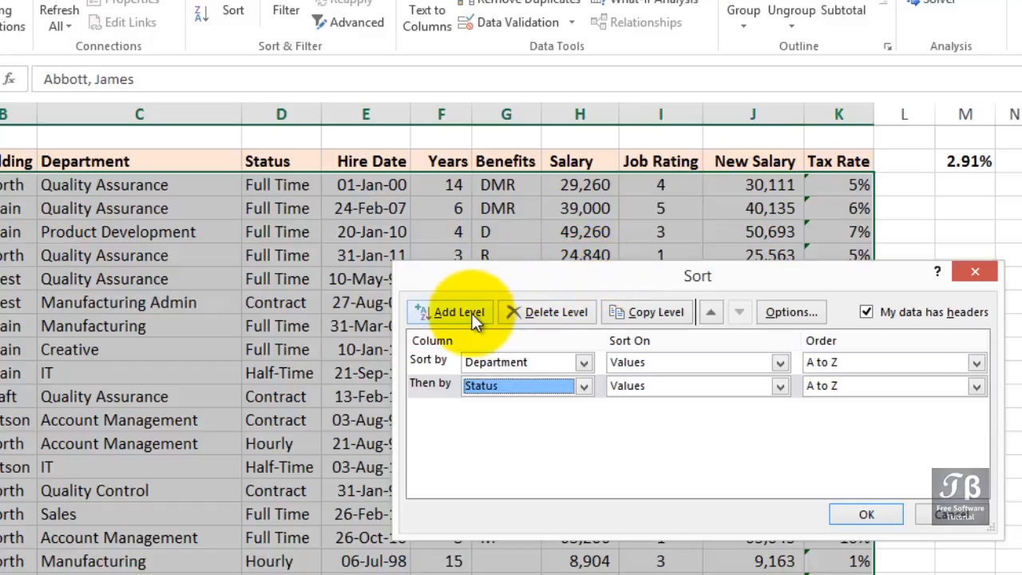
{"action": "left_click", "coordinate": [450, 311]}
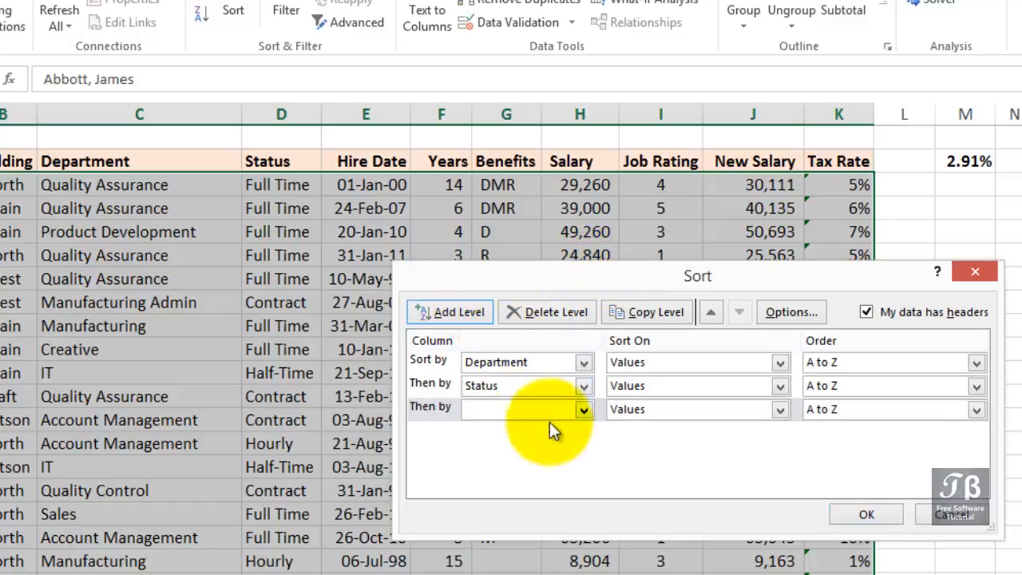
{"action": "left_click", "coordinate": [583, 408]}
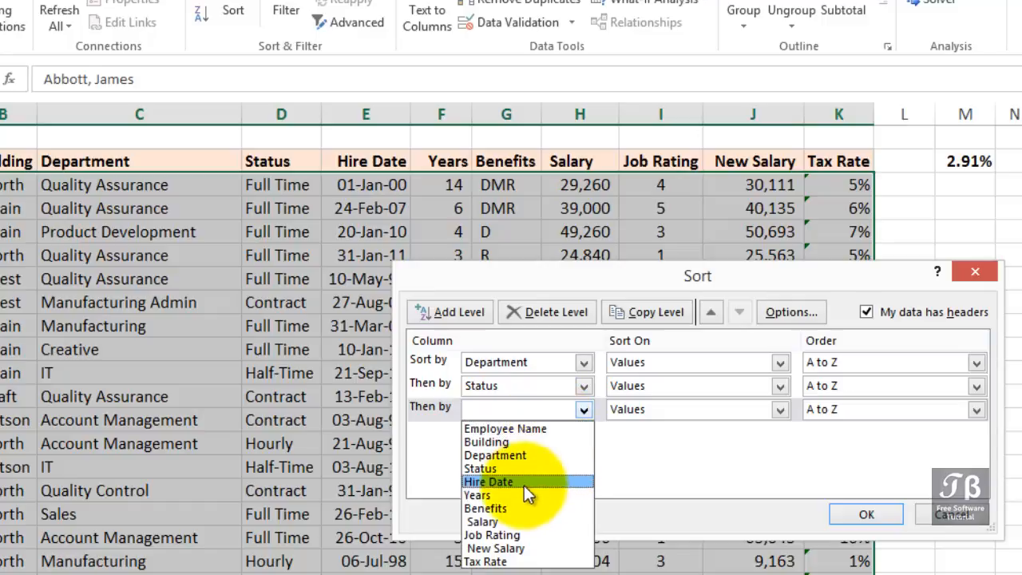
{"action": "mouse_move", "coordinate": [476, 495]}
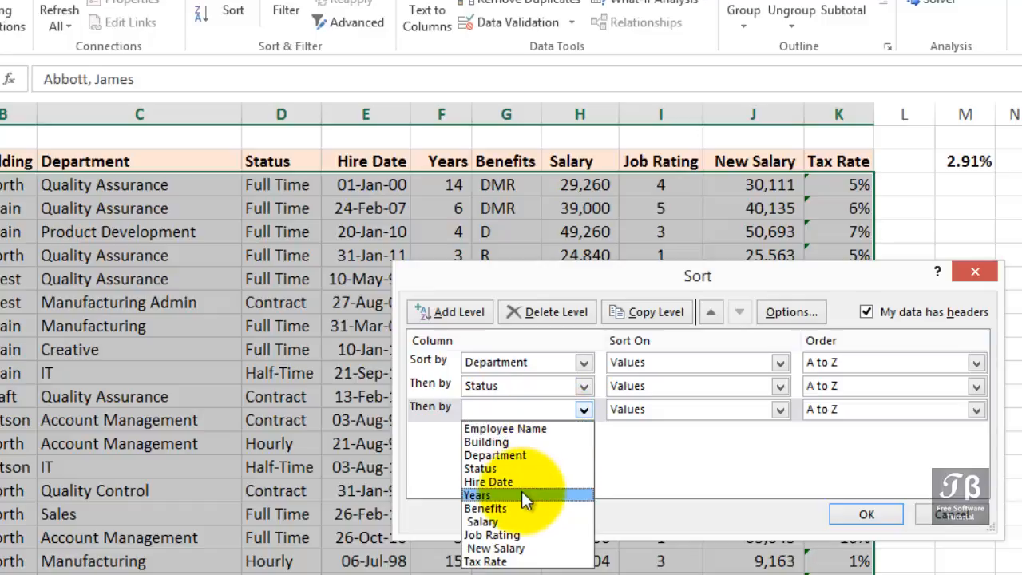
{"action": "left_click", "coordinate": [476, 495]}
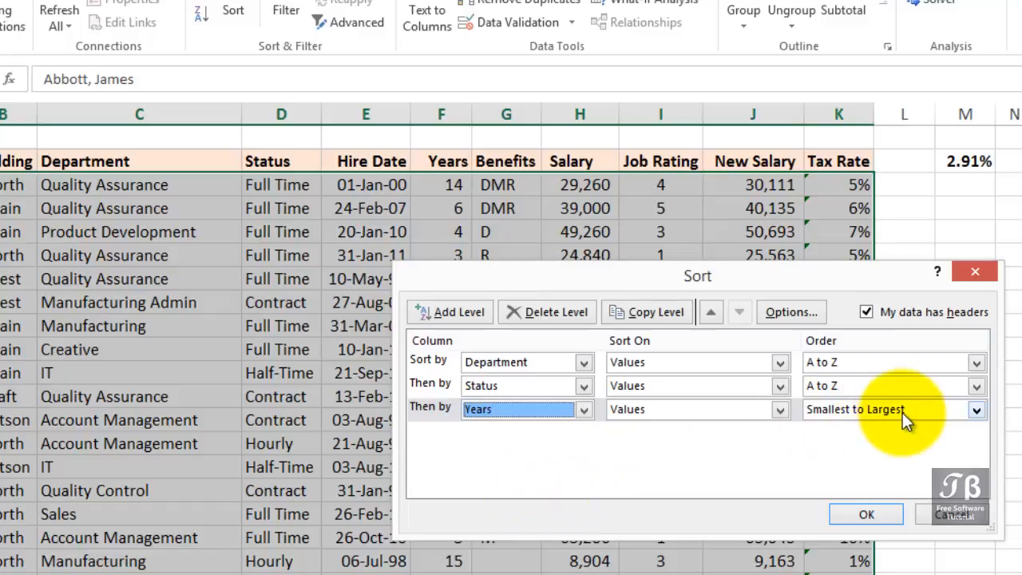
{"action": "mouse_move", "coordinate": [950, 419]}
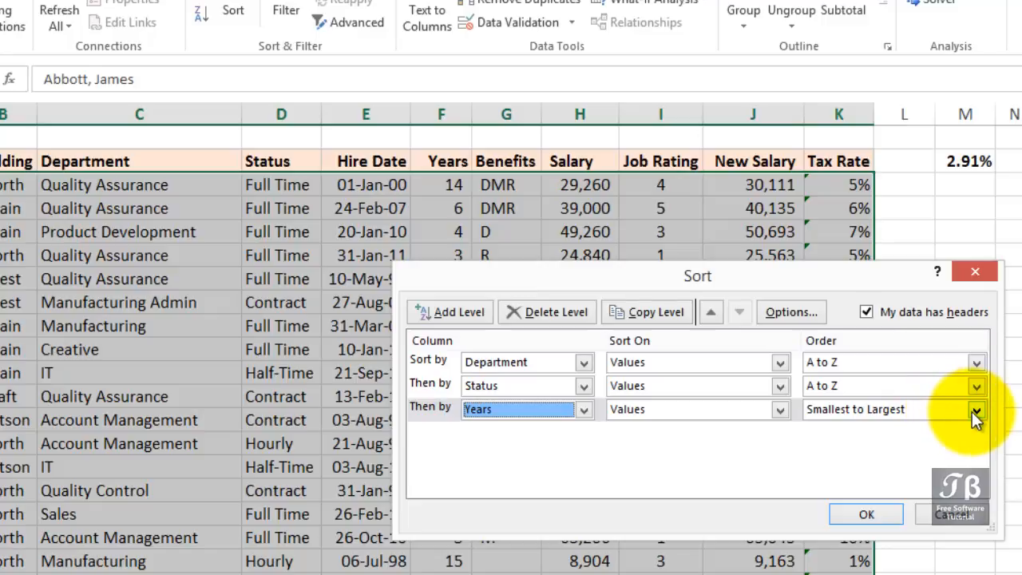
Order Years largest to smallest while keeping Status sorted A to Z
{"action": "left_click", "coordinate": [976, 409]}
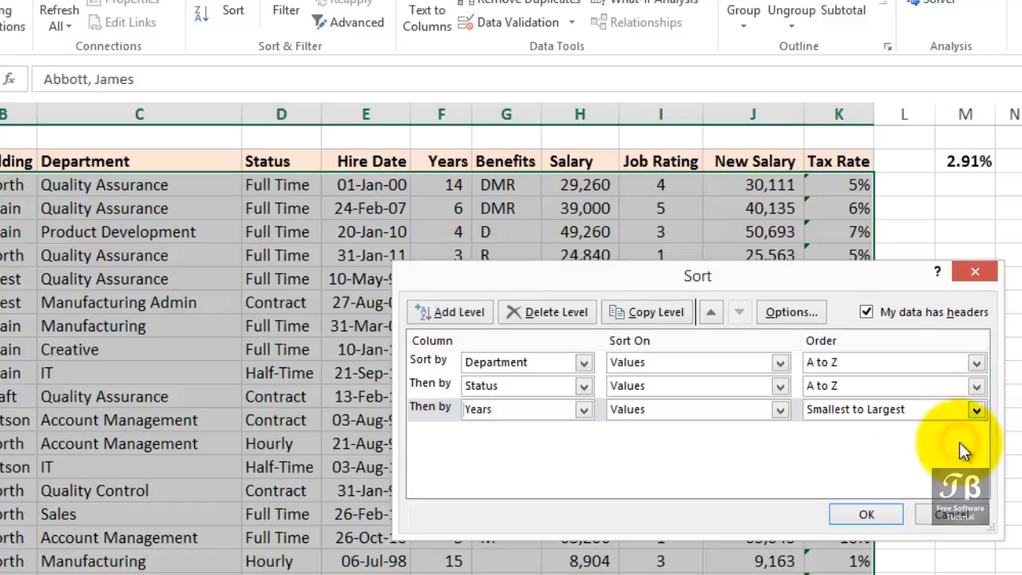
{"action": "left_click", "coordinate": [891, 409]}
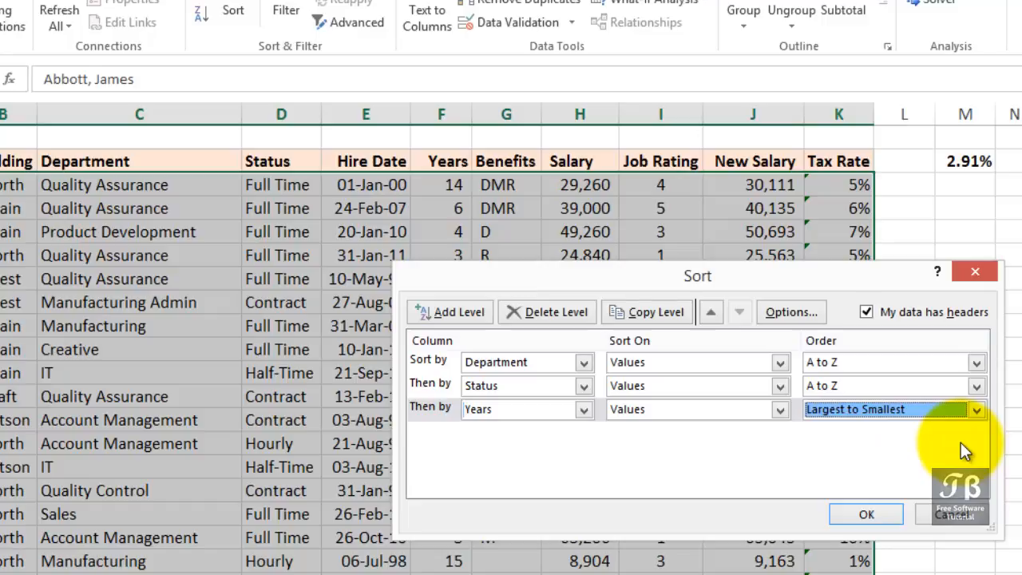
{"action": "mouse_move", "coordinate": [947, 451]}
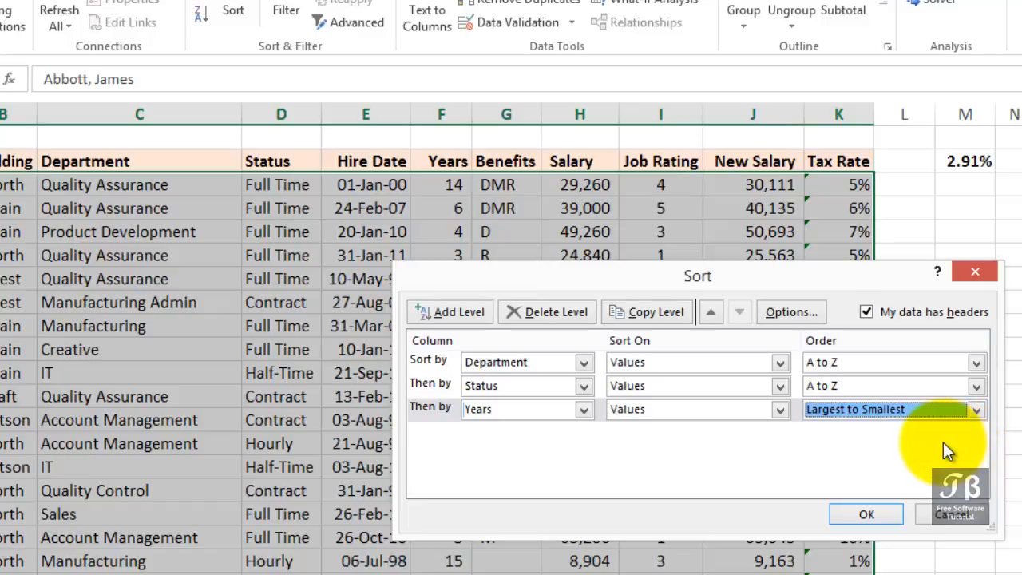
{"action": "mouse_move", "coordinate": [977, 385]}
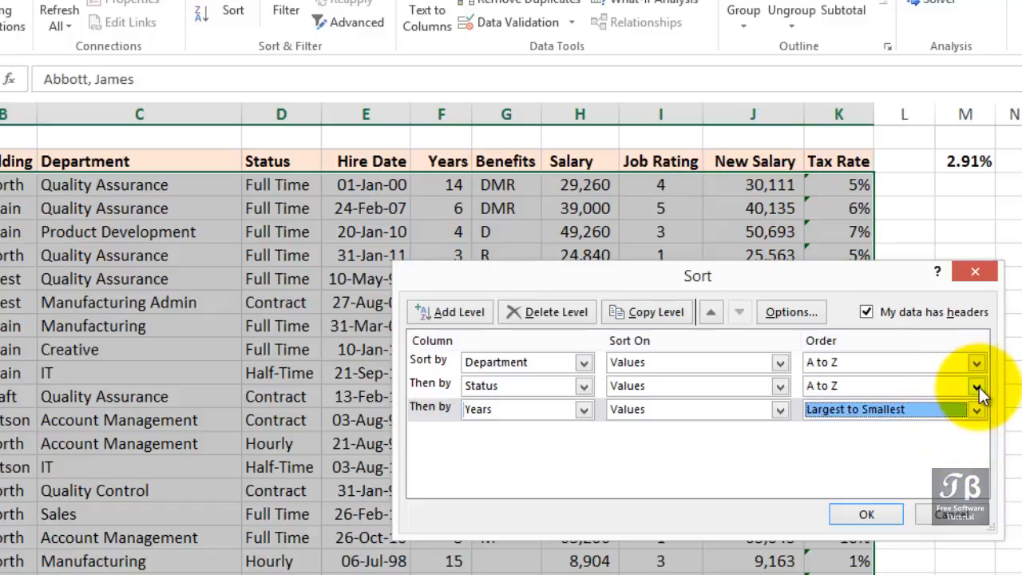
{"action": "left_click", "coordinate": [976, 386]}
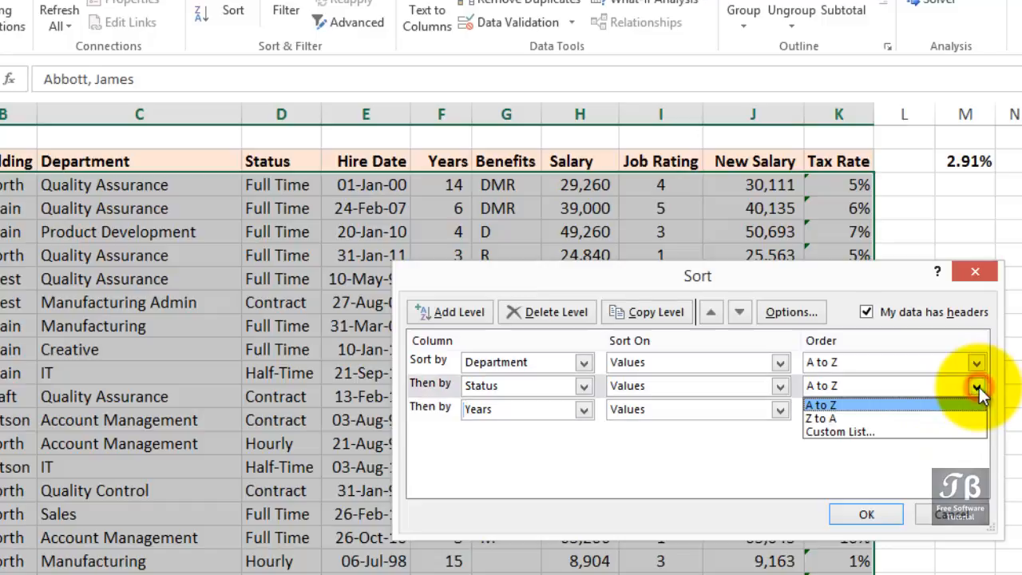
{"action": "left_click", "coordinate": [820, 405]}
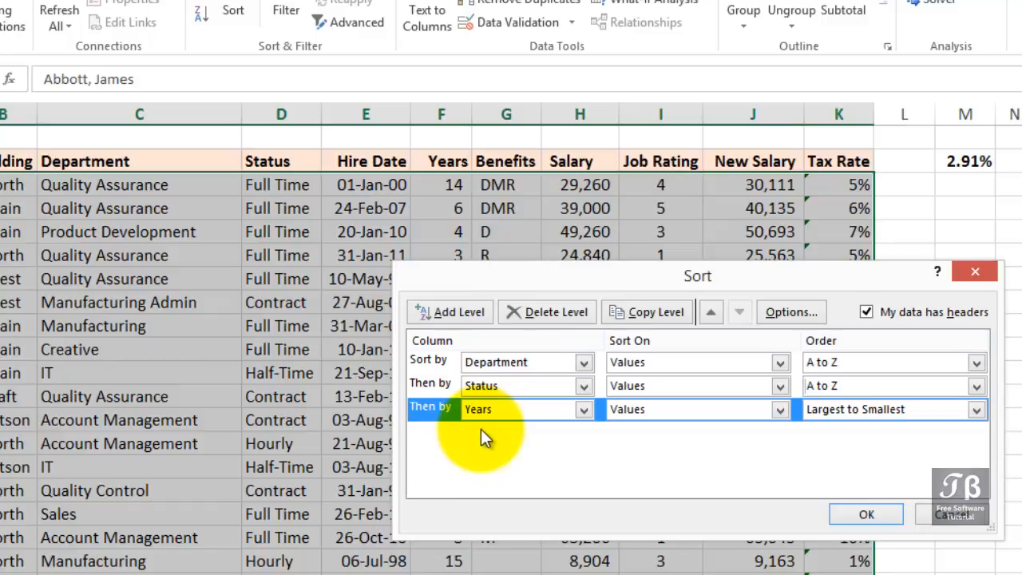
{"action": "mouse_move", "coordinate": [488, 412]}
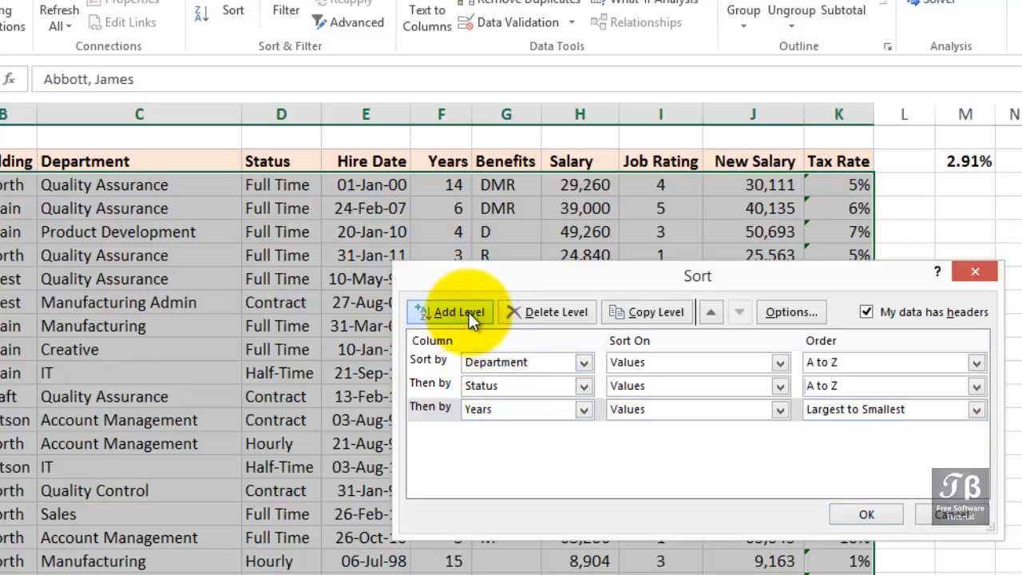
Add a fourth sort level by Employee Name, A to Z, and apply the sort
{"action": "left_click", "coordinate": [450, 312]}
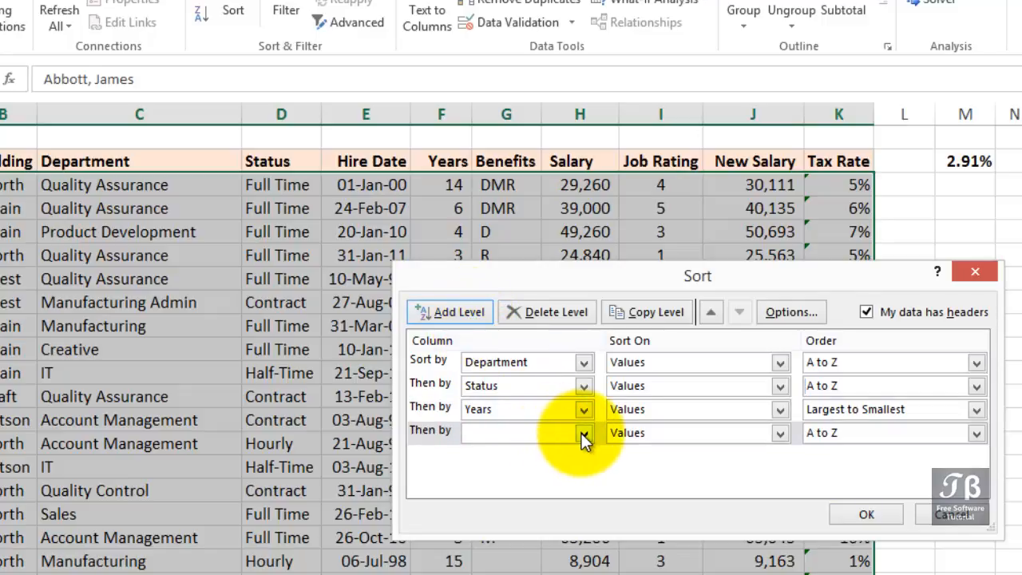
{"action": "left_click", "coordinate": [583, 433]}
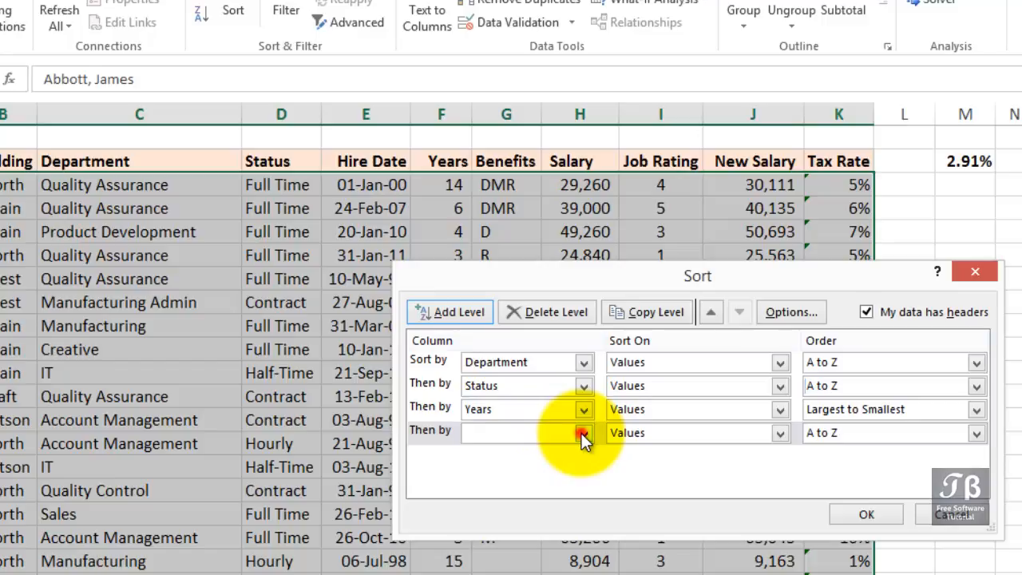
{"action": "left_click", "coordinate": [582, 432]}
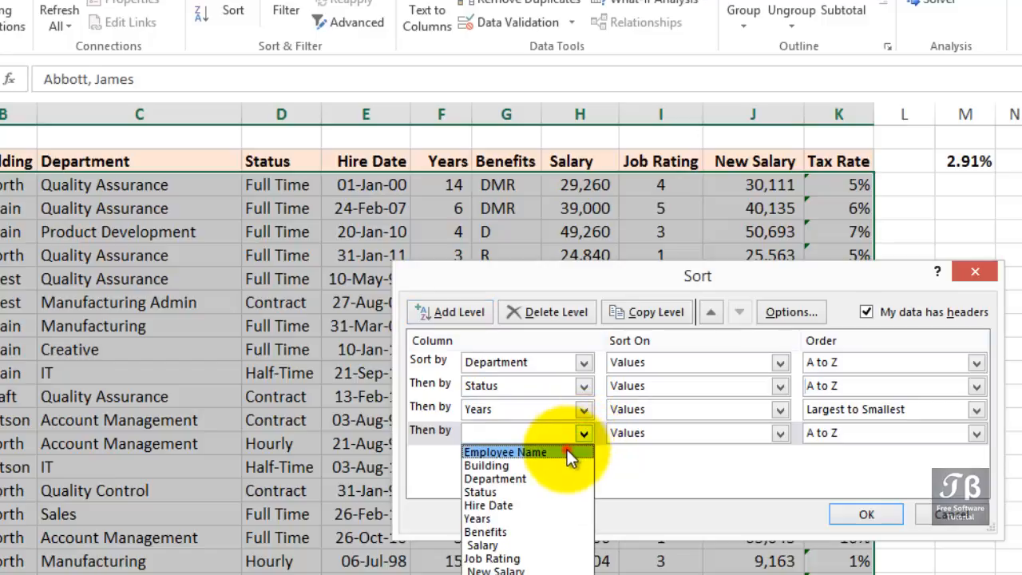
{"action": "left_click", "coordinate": [505, 452]}
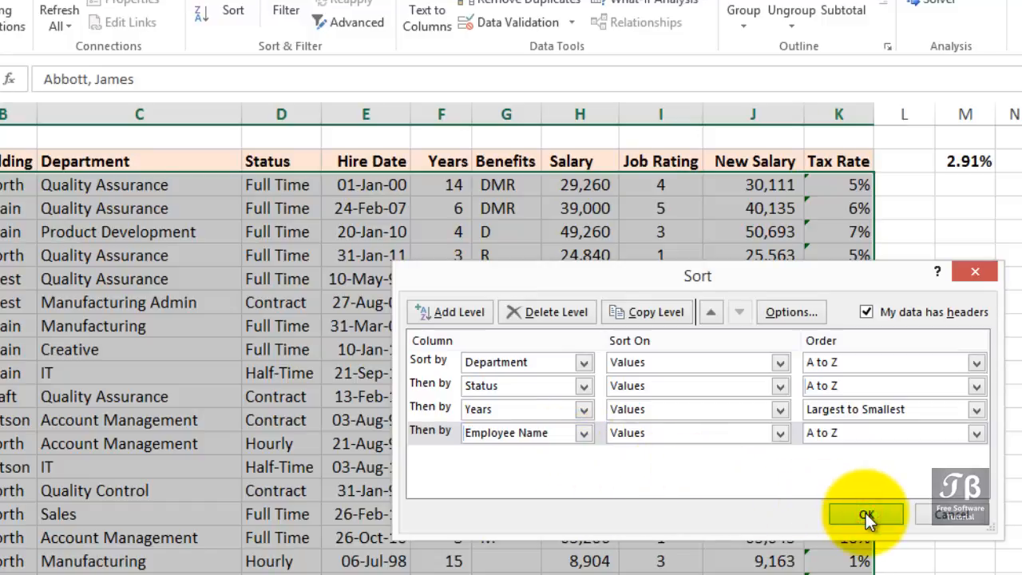
{"action": "left_click", "coordinate": [865, 514]}
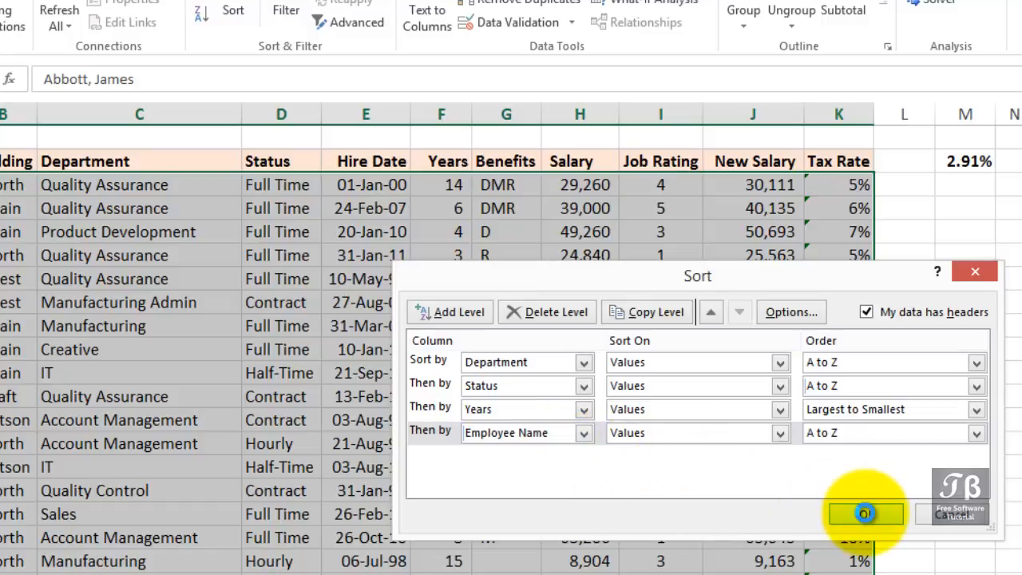
Confirm the four-level sort and compare the contract employees in rows 4 to 8
{"action": "left_click", "coordinate": [865, 513]}
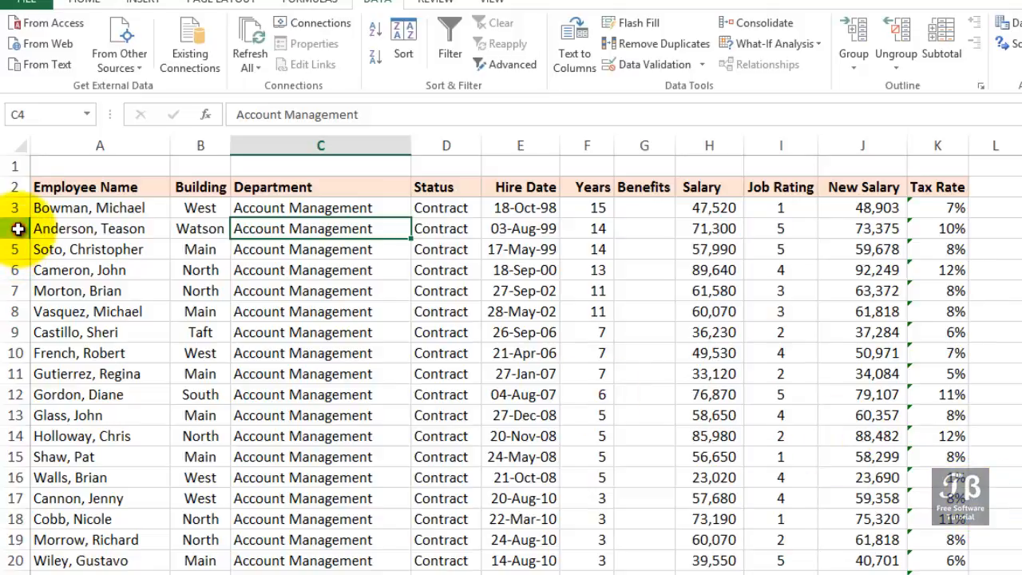
{"action": "left_click", "coordinate": [15, 228]}
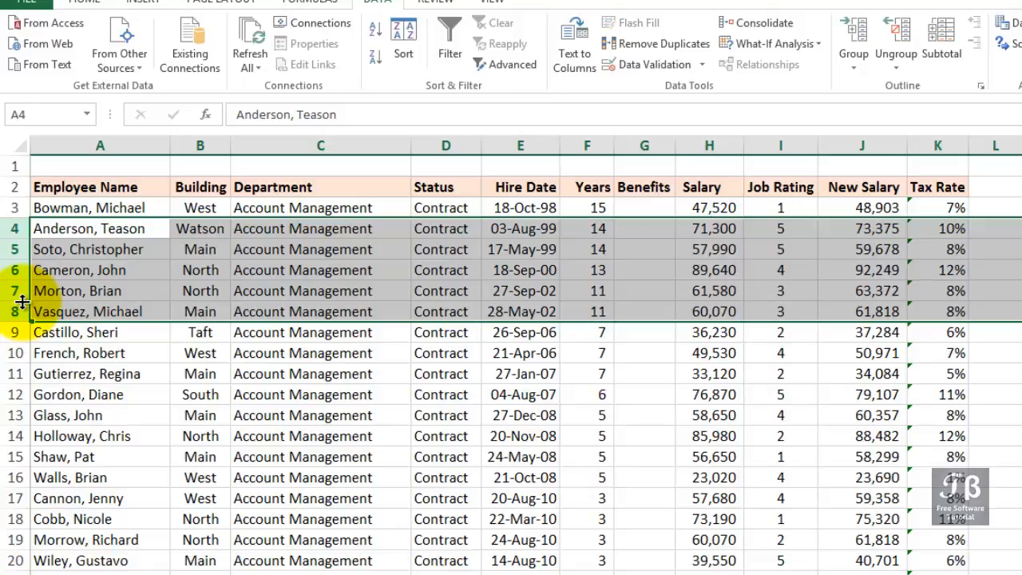
{"action": "left_click", "coordinate": [14, 290]}
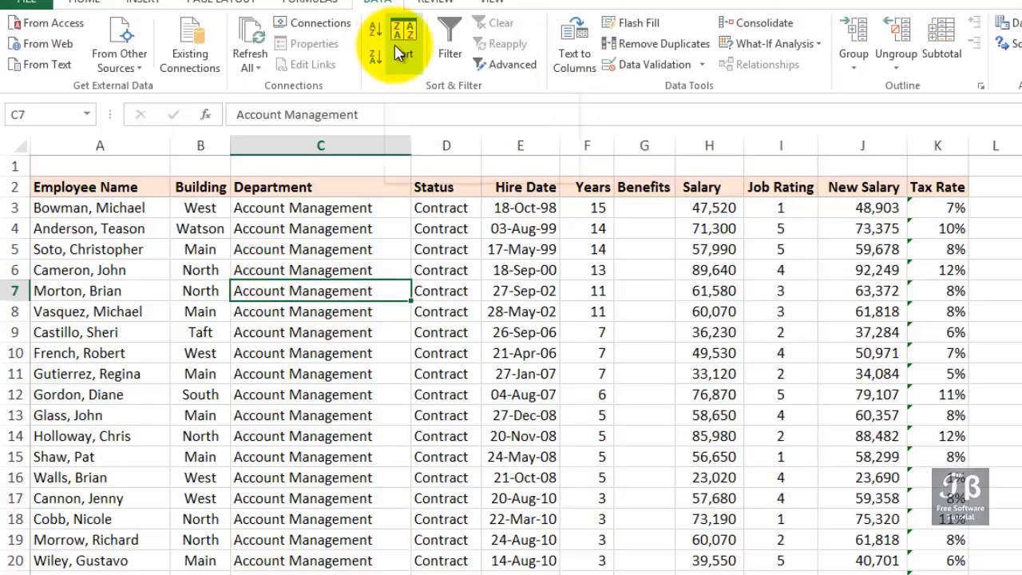
{"action": "mouse_move", "coordinate": [403, 44]}
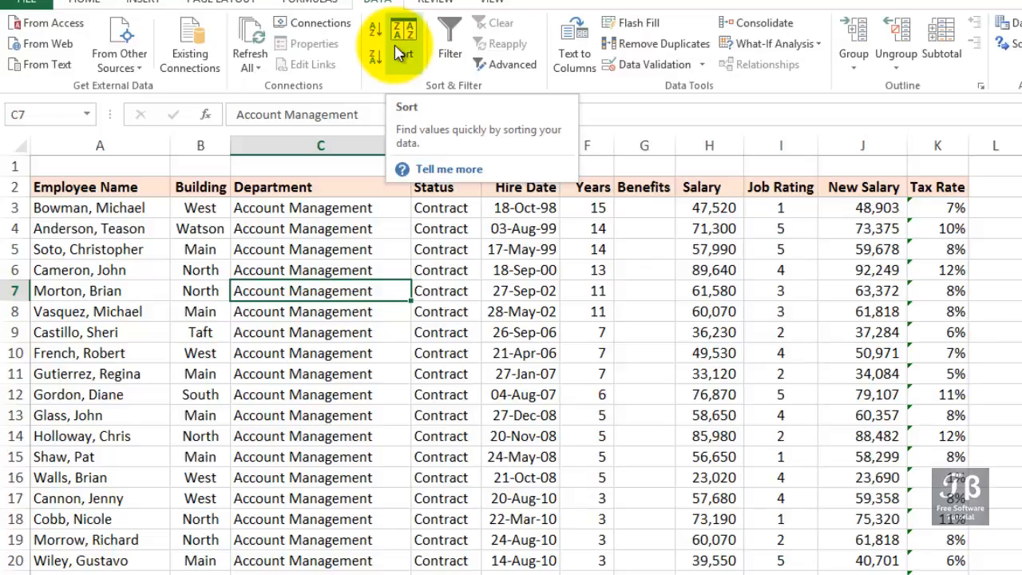
{"action": "mouse_move", "coordinate": [396, 54]}
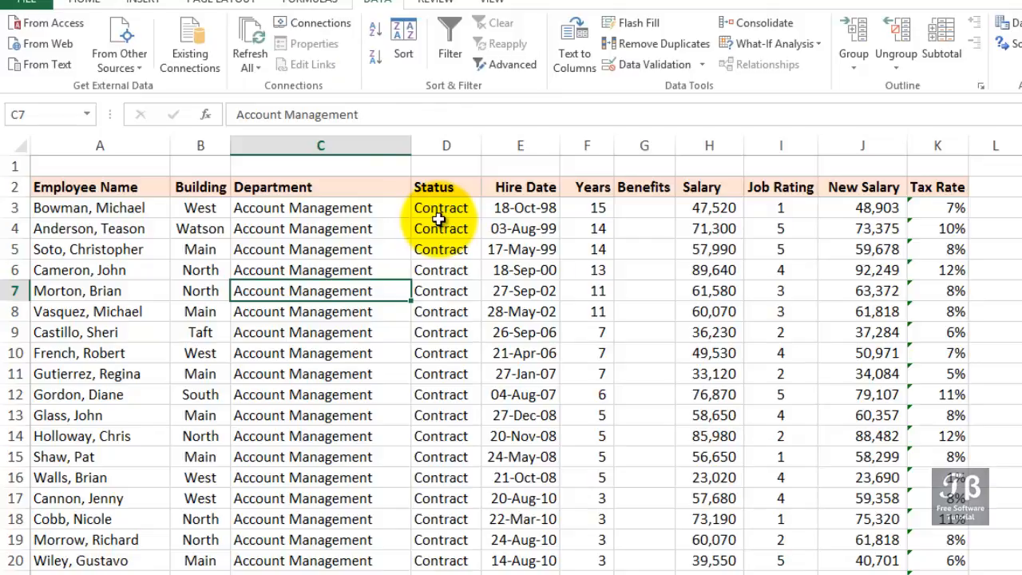
{"action": "left_click", "coordinate": [445, 228]}
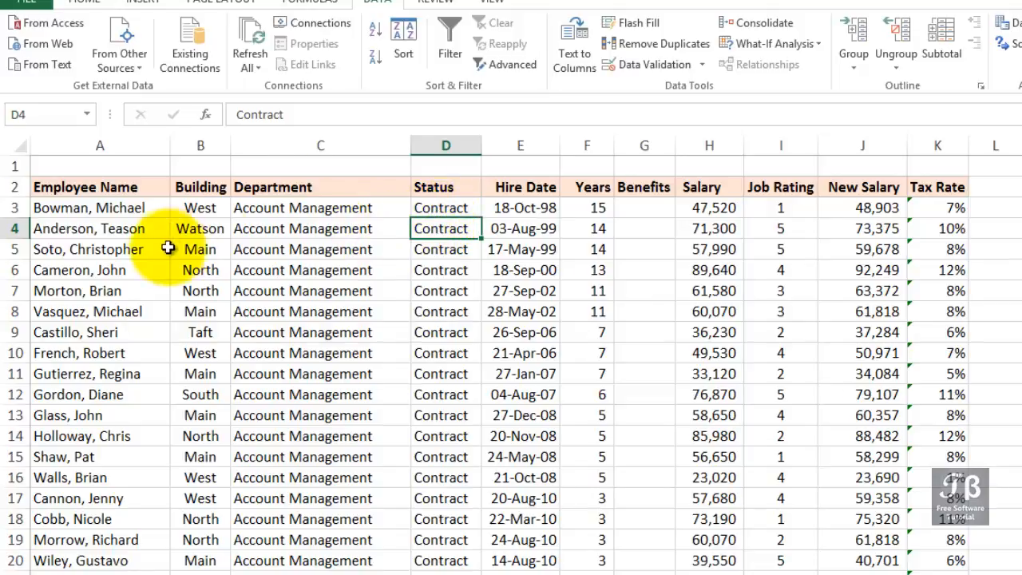
Select an Employee Name cell to sort the list by name A to Z
{"action": "left_click", "coordinate": [88, 249]}
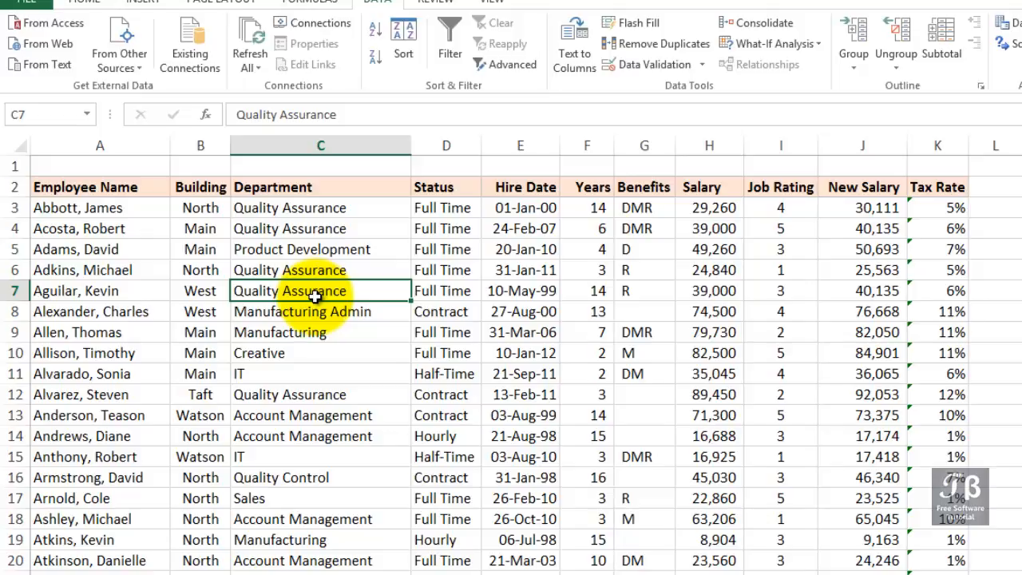
{"action": "mouse_move", "coordinate": [370, 32]}
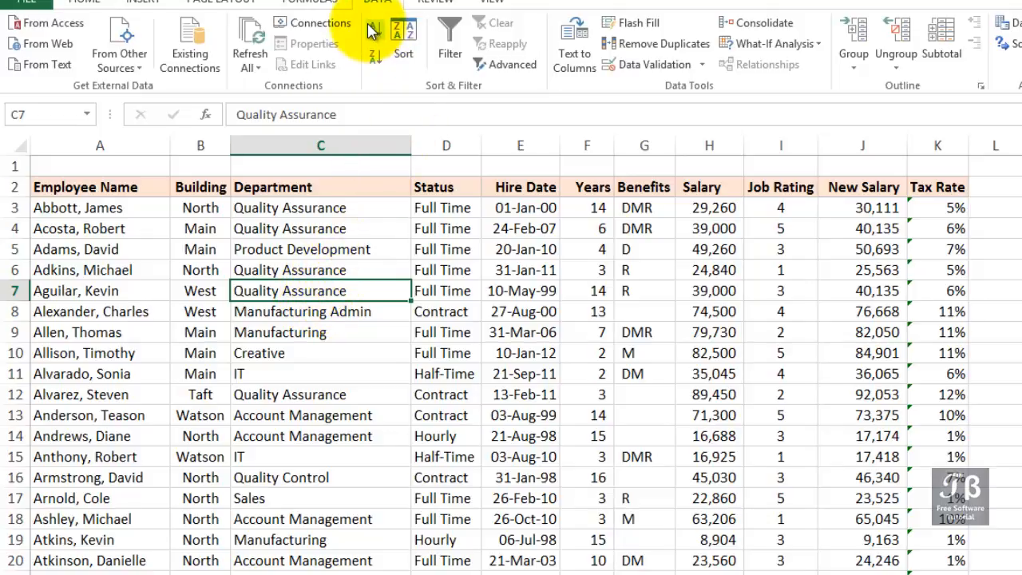
{"action": "mouse_move", "coordinate": [373, 32]}
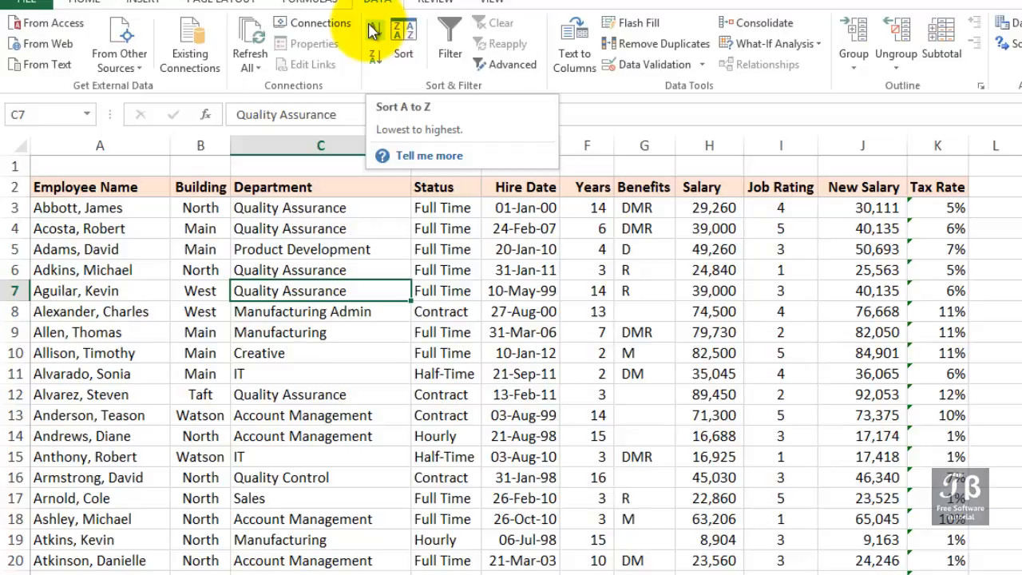
Sort by Department A to Z, then select the first Account Management employees' rows
{"action": "left_click", "coordinate": [401, 107]}
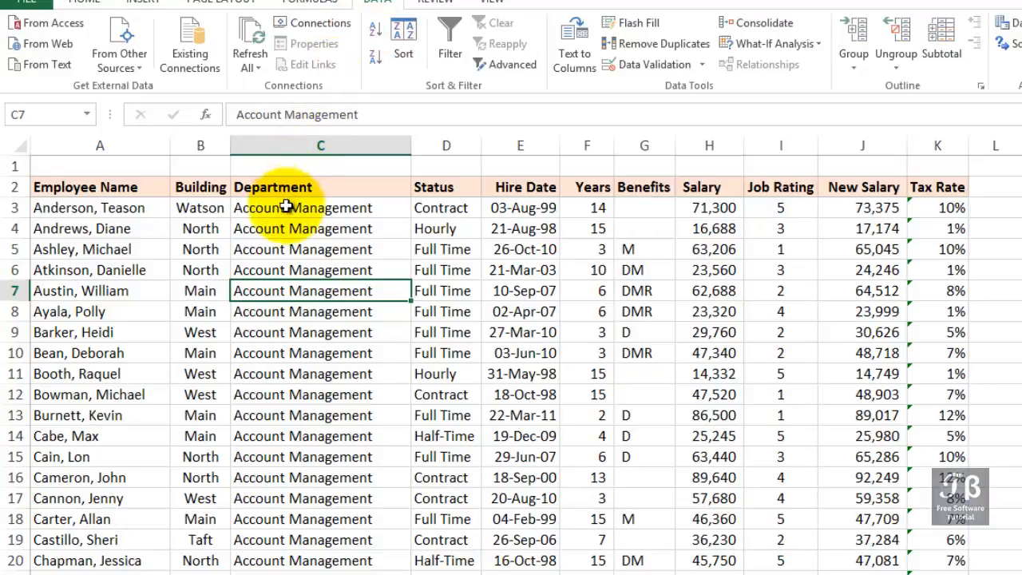
{"action": "left_click", "coordinate": [321, 207]}
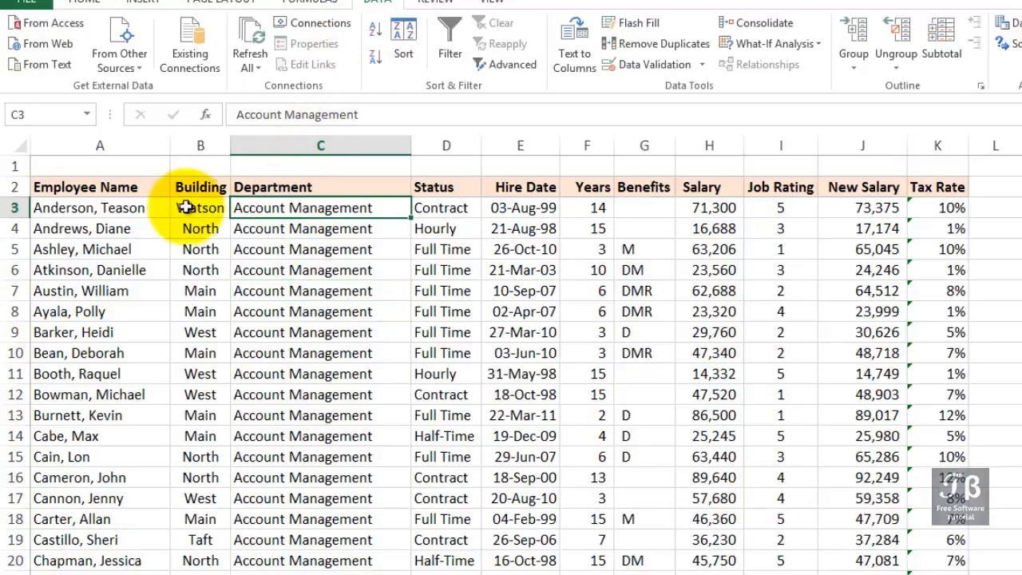
{"action": "left_click_drag", "start_coordinate": [100, 208], "coordinate": [100, 249]}
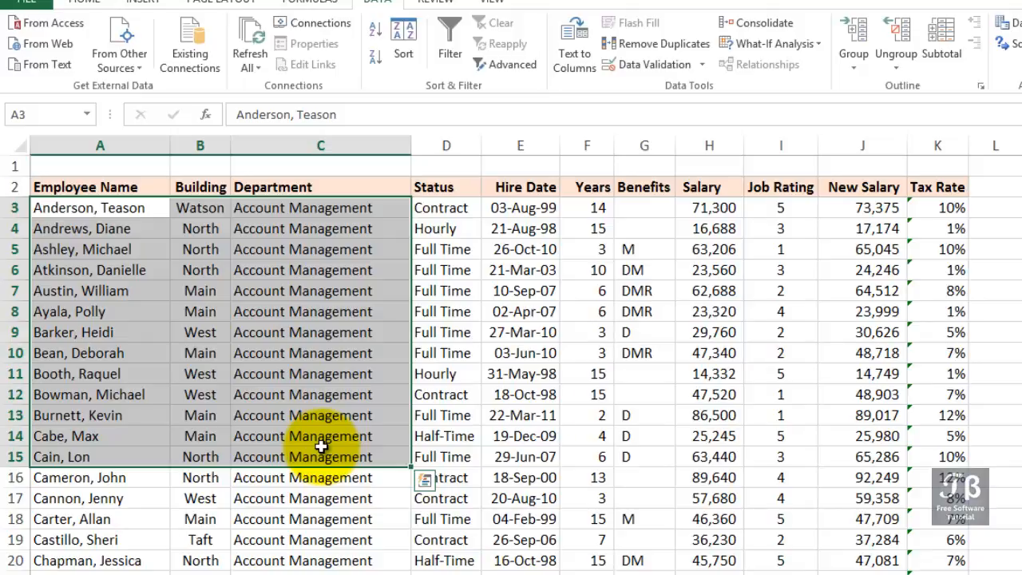
{"action": "left_click", "coordinate": [320, 477]}
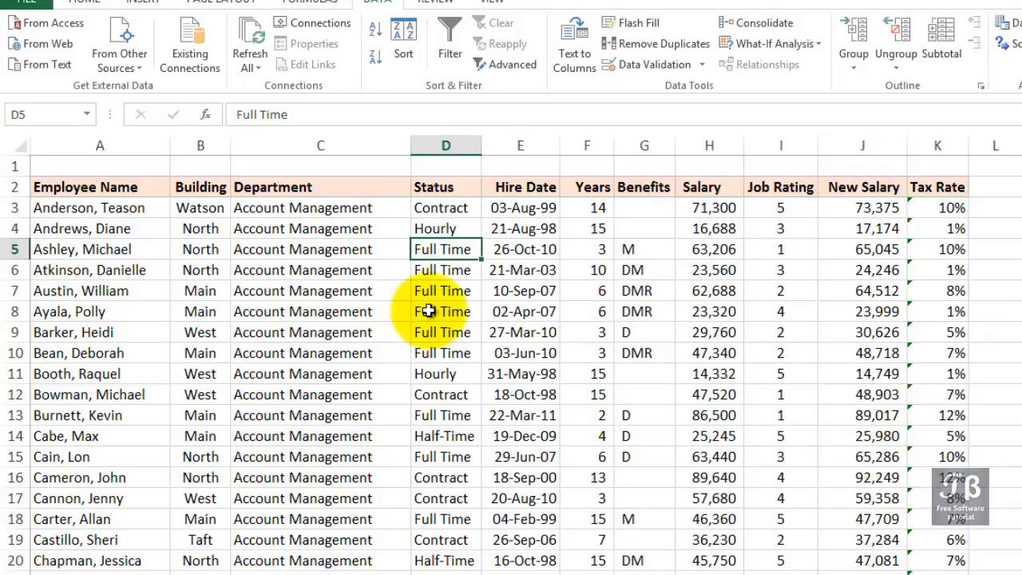
{"action": "mouse_move", "coordinate": [507, 229]}
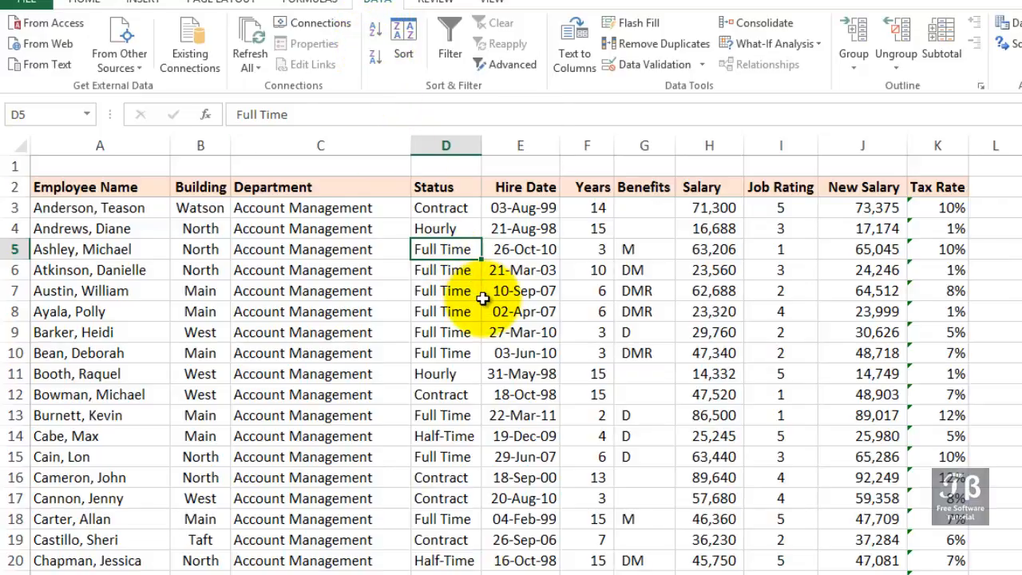
{"action": "mouse_move", "coordinate": [478, 218]}
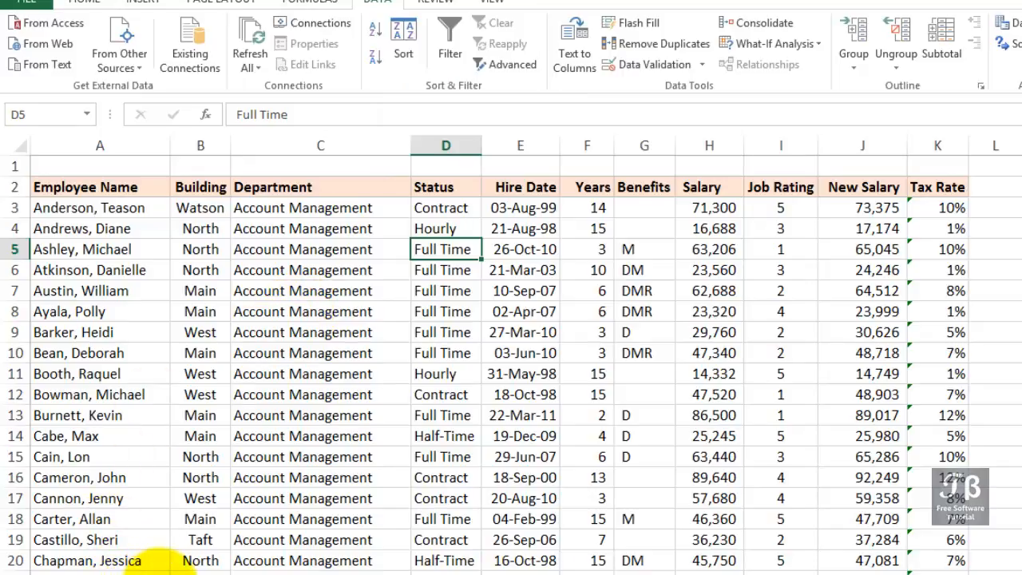
{"action": "mouse_move", "coordinate": [379, 306]}
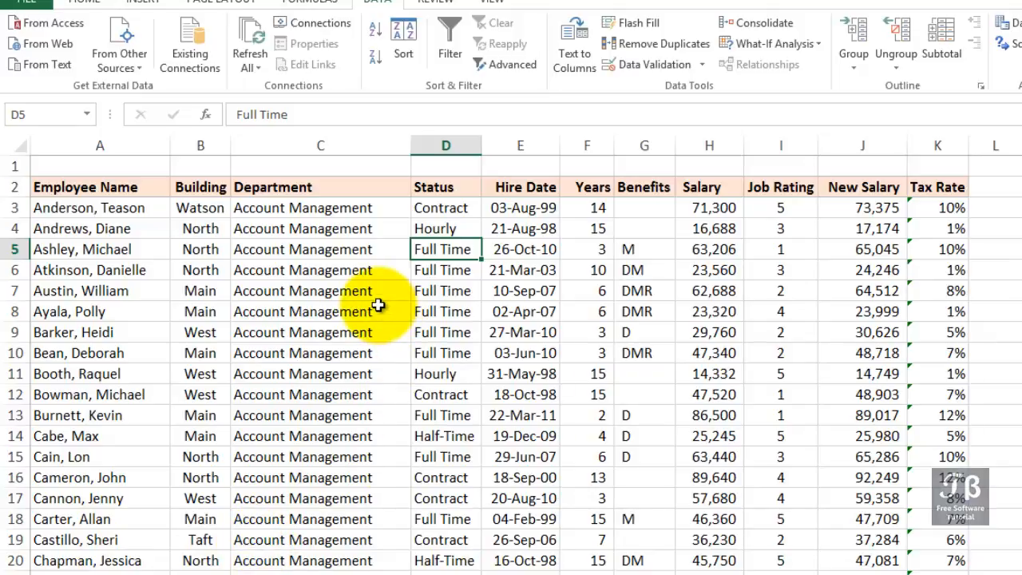